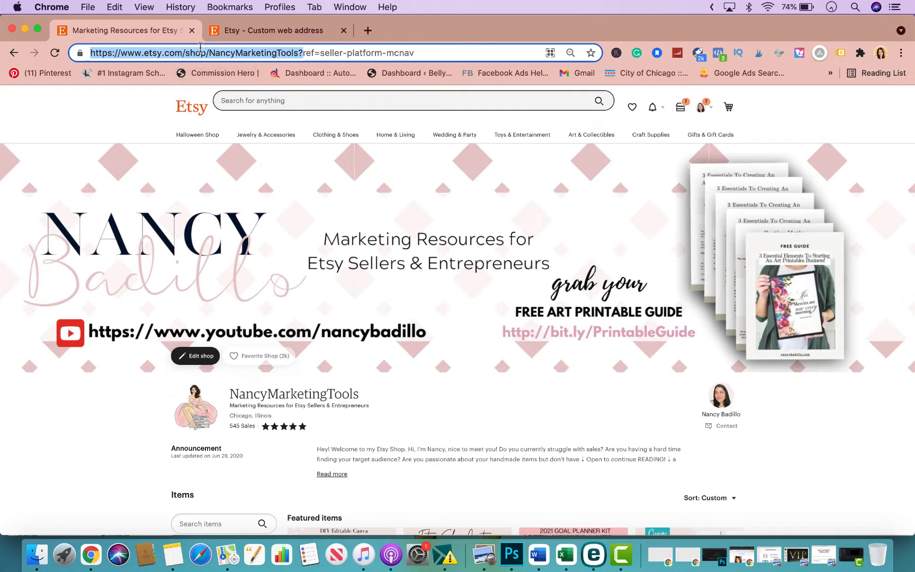
mouse_move(294, 42)
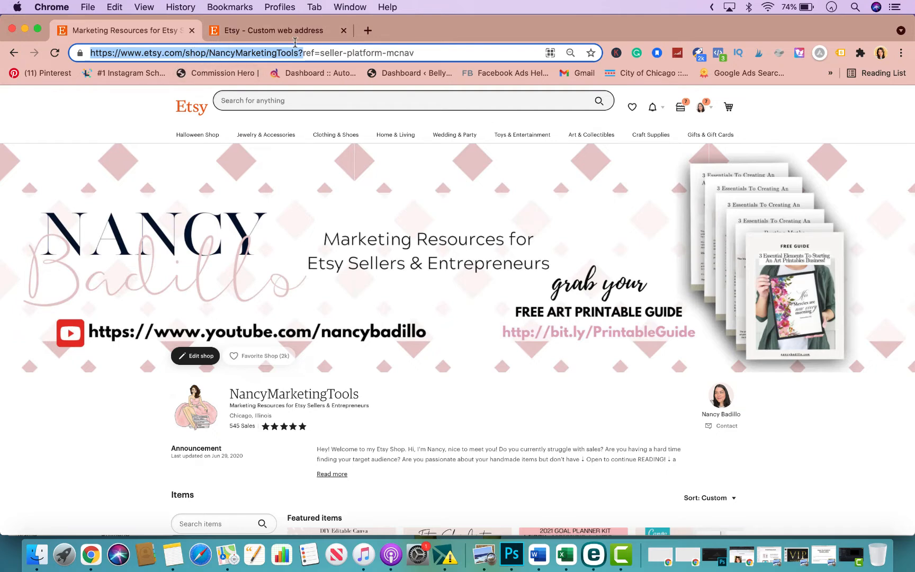
mouse_move(335, 56)
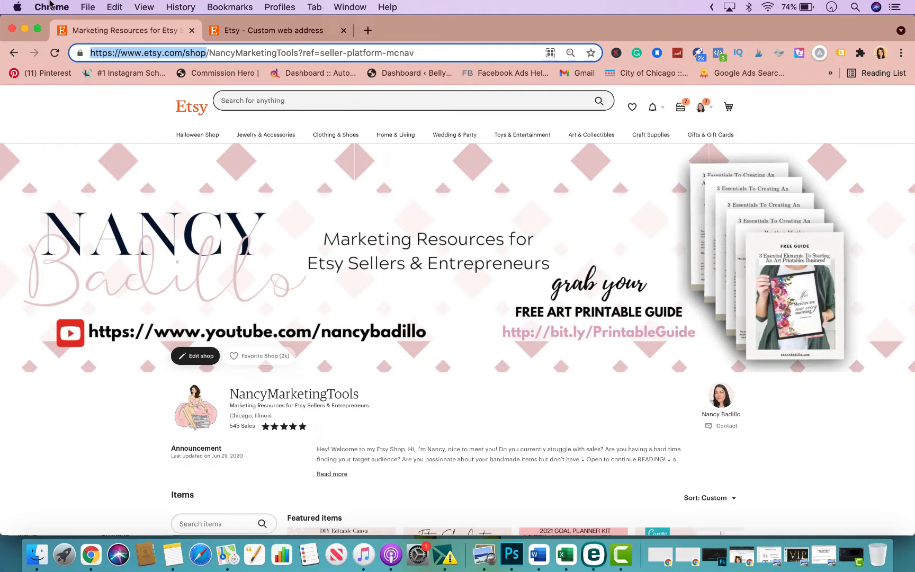
Switch to the Etsy Custom web address page showing digi67.com as the domain.
click(271, 30)
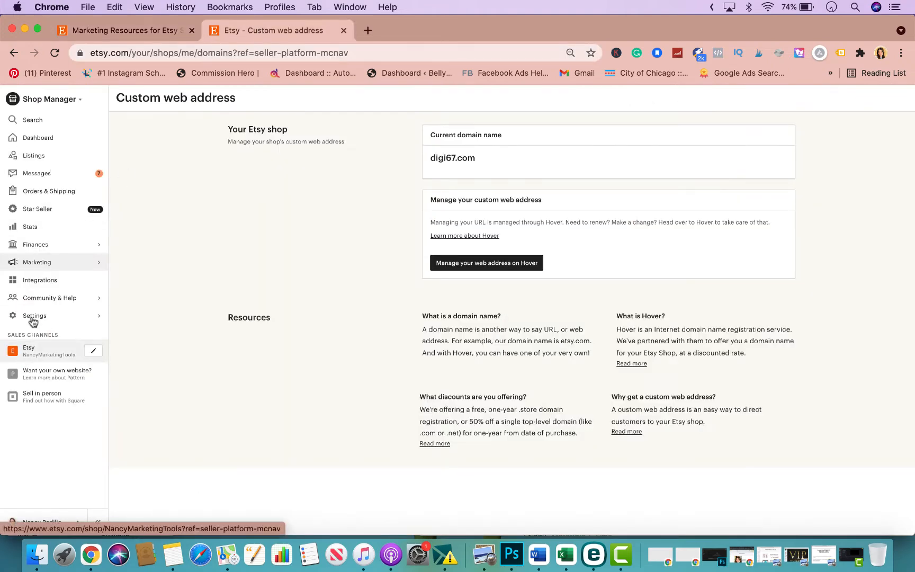
click(37, 262)
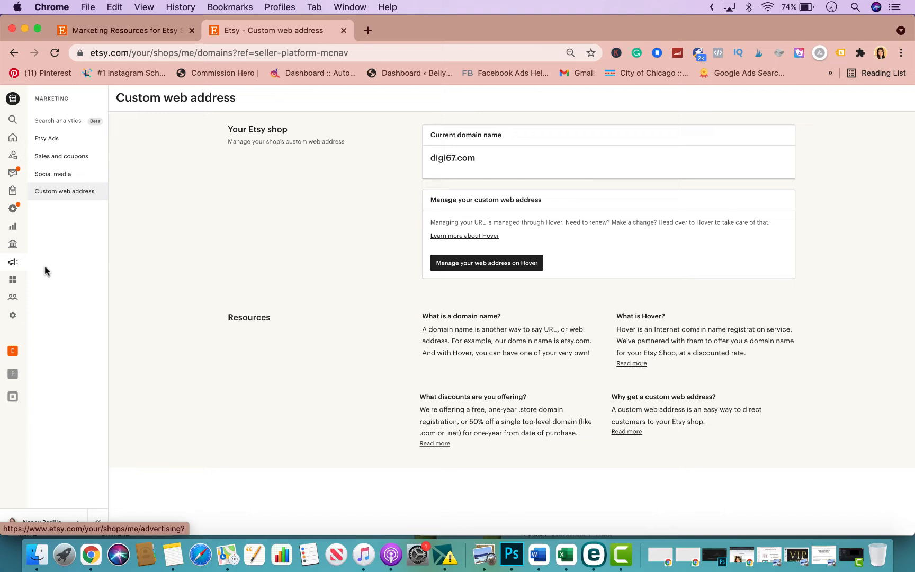
mouse_move(65, 191)
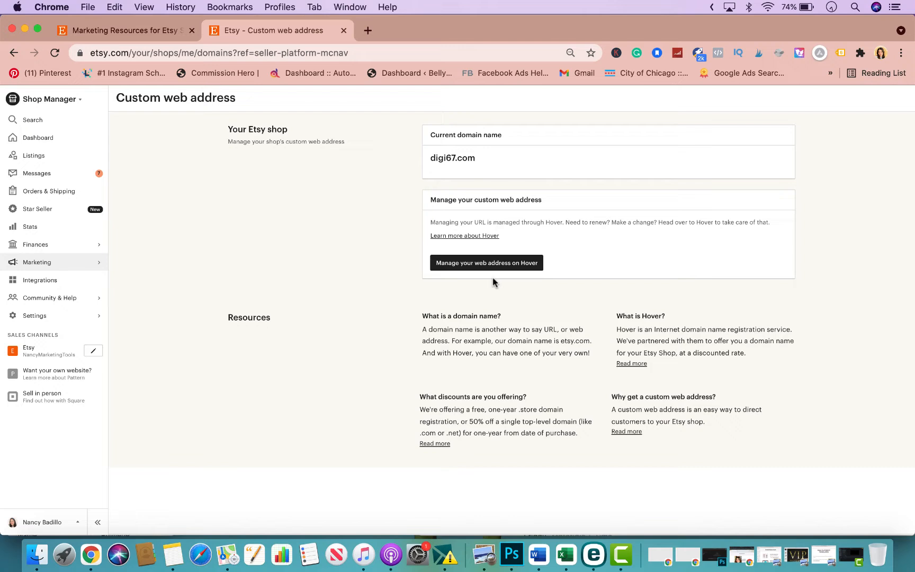
mouse_move(536, 275)
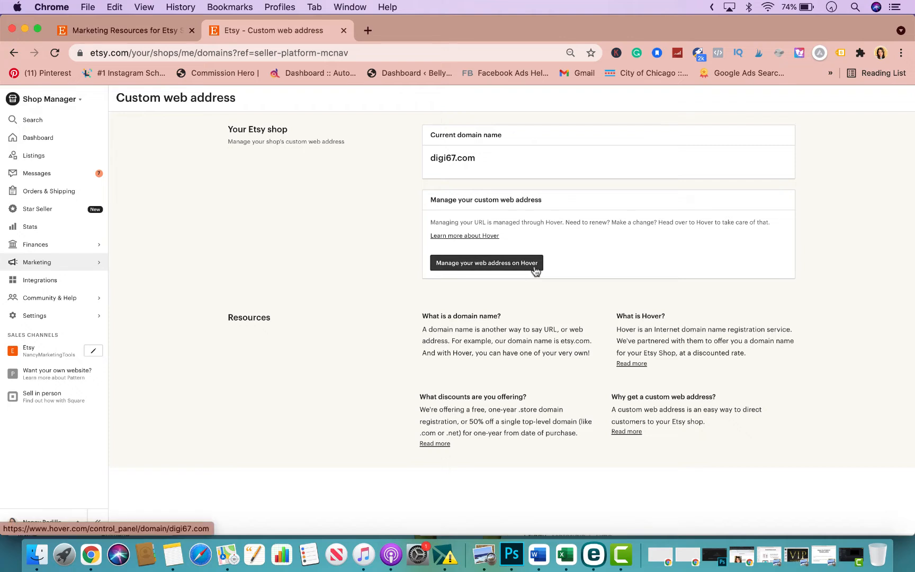
mouse_move(610, 358)
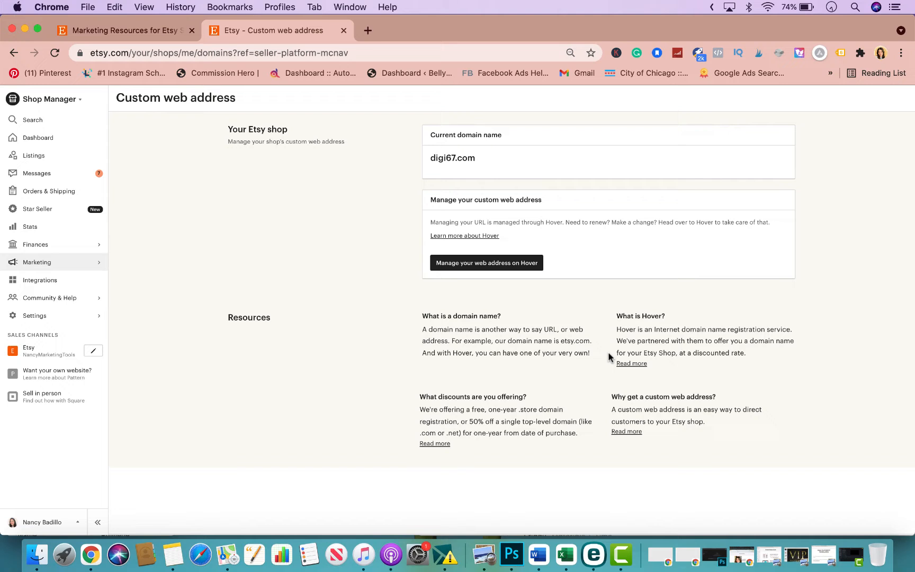
mouse_move(505, 422)
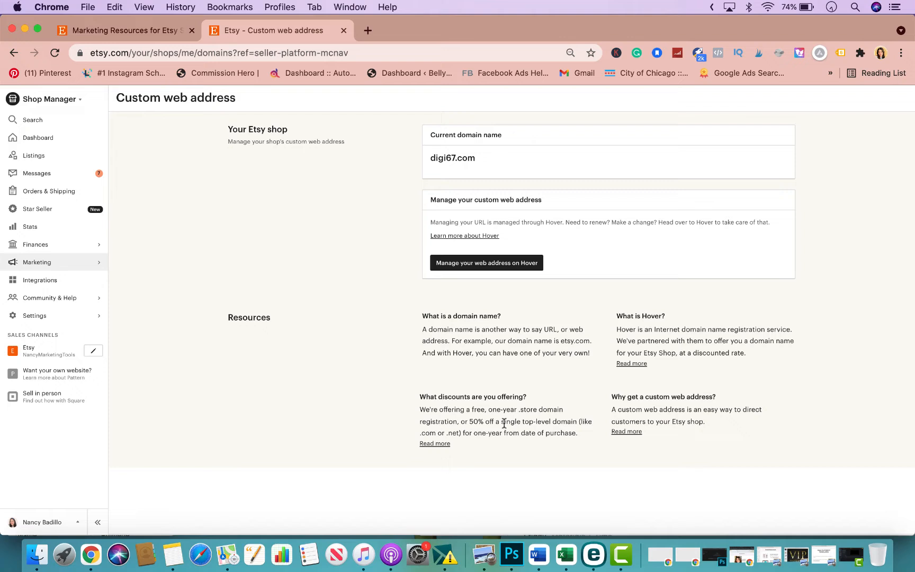
double_click(481, 422)
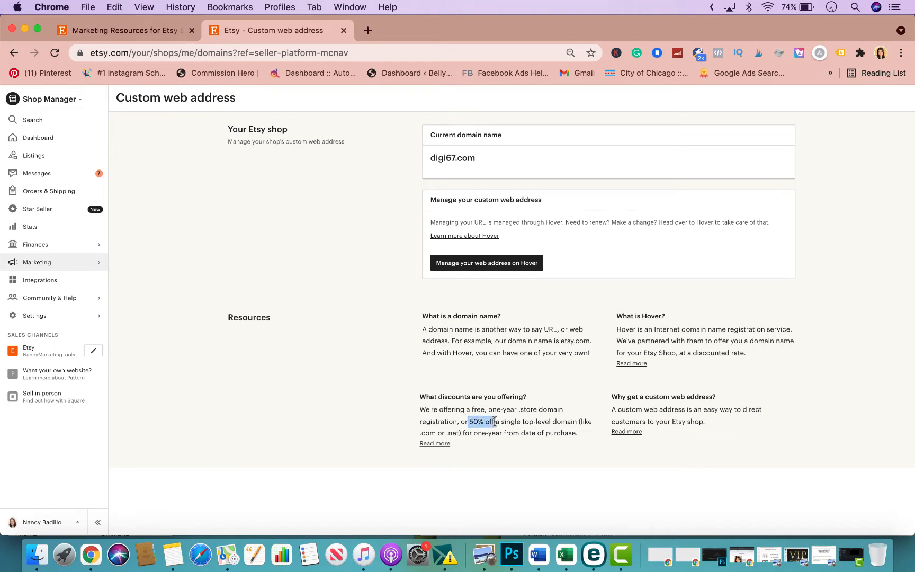
click(485, 263)
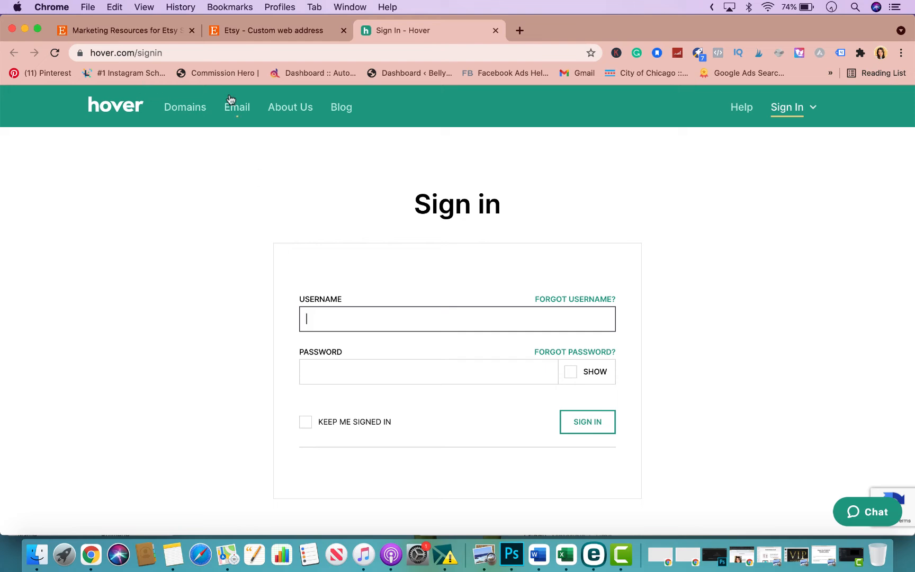
mouse_move(236, 107)
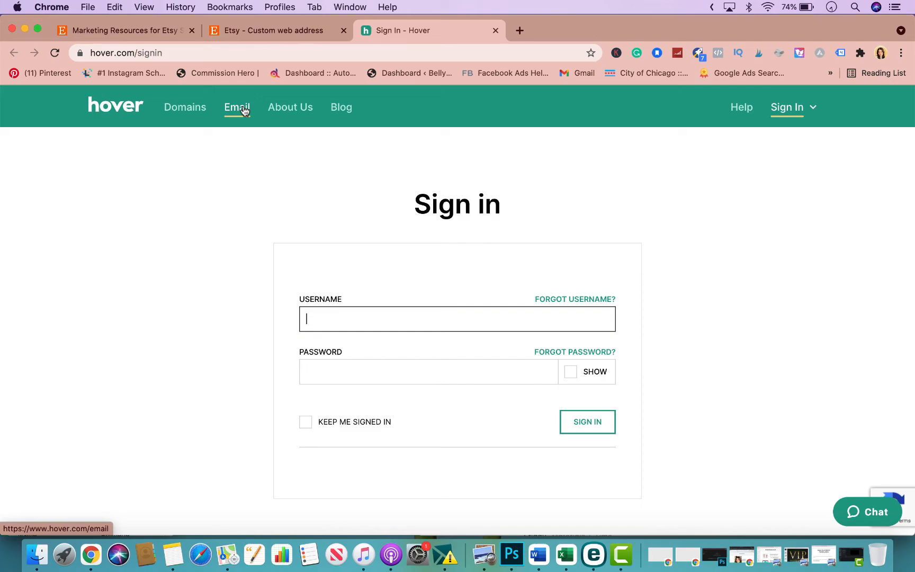
Go to Hover's Email product page for professional email at your own domain.
click(236, 107)
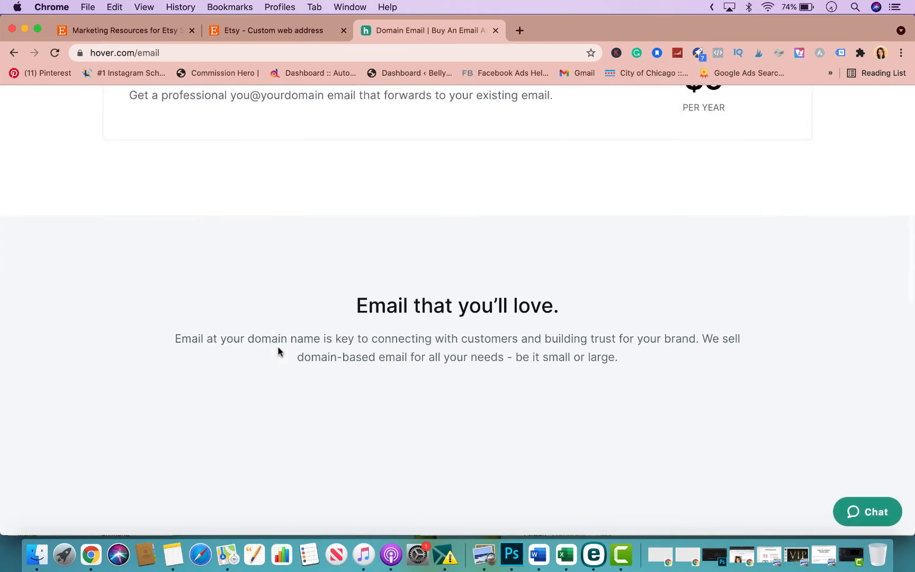
scroll(down, 3)
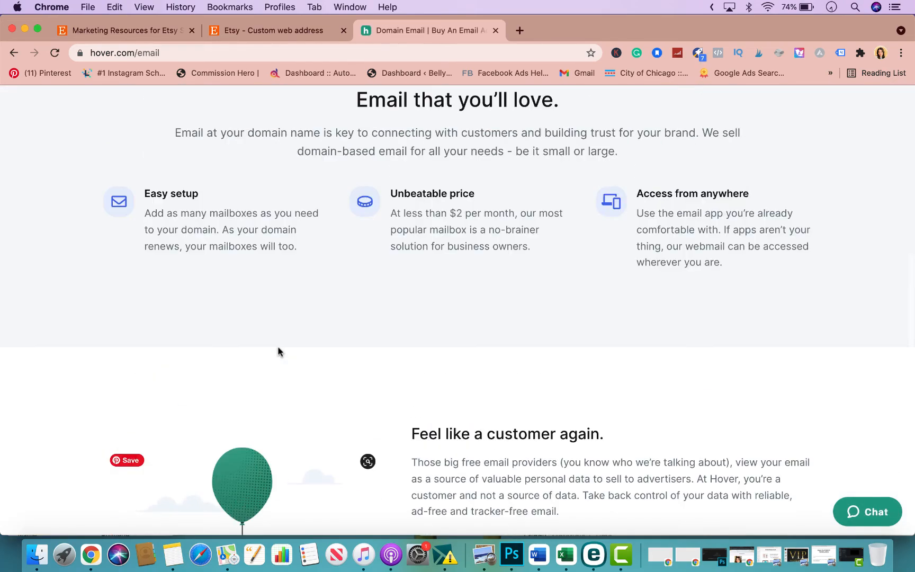
scroll(up, 3)
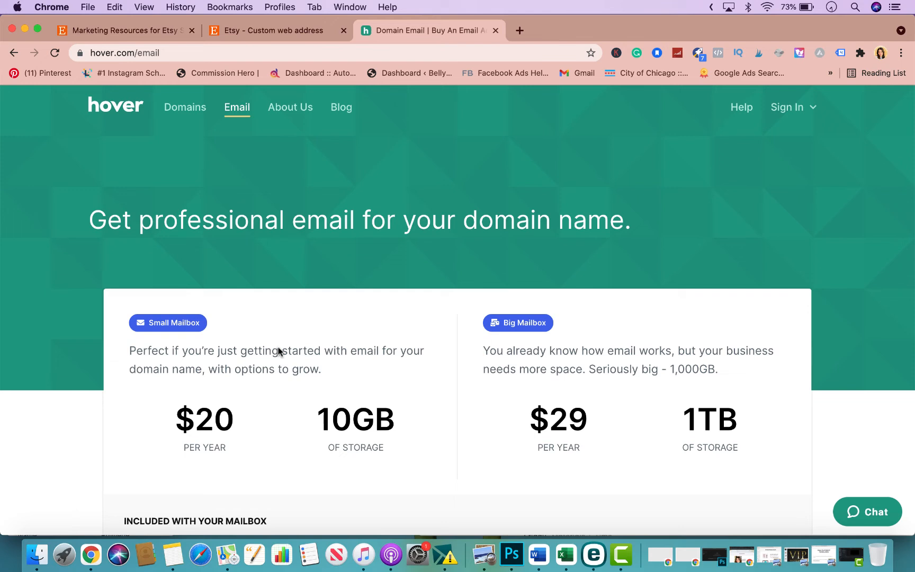
mouse_move(341, 222)
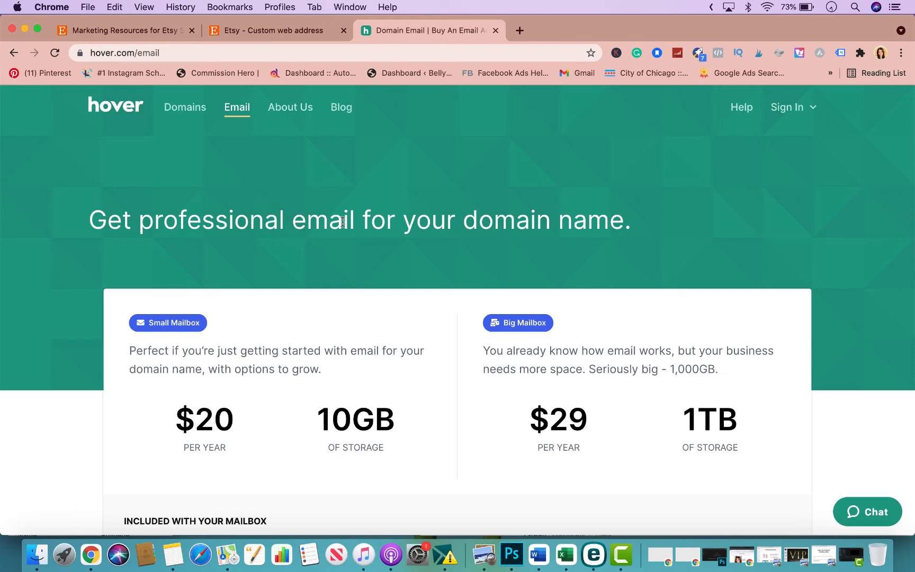
mouse_move(369, 244)
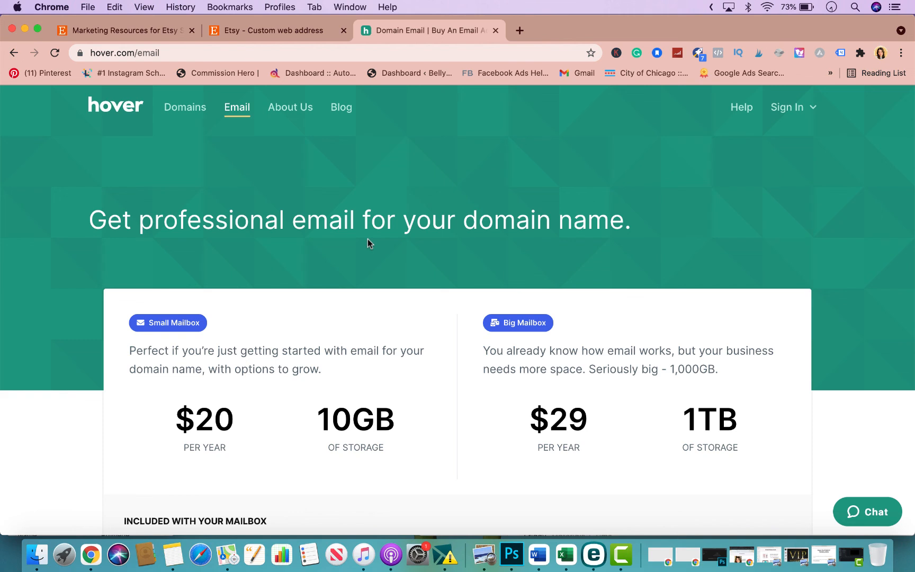
mouse_move(432, 220)
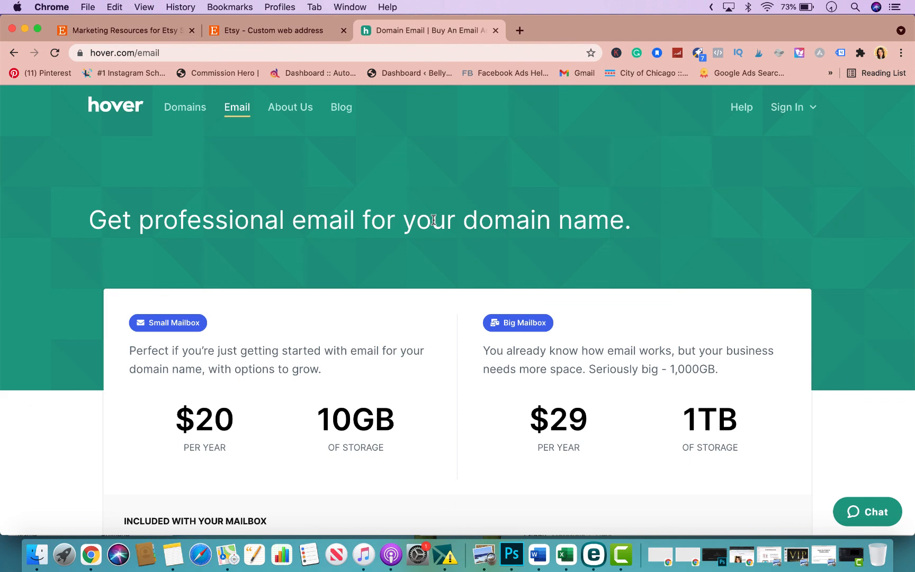
mouse_move(283, 30)
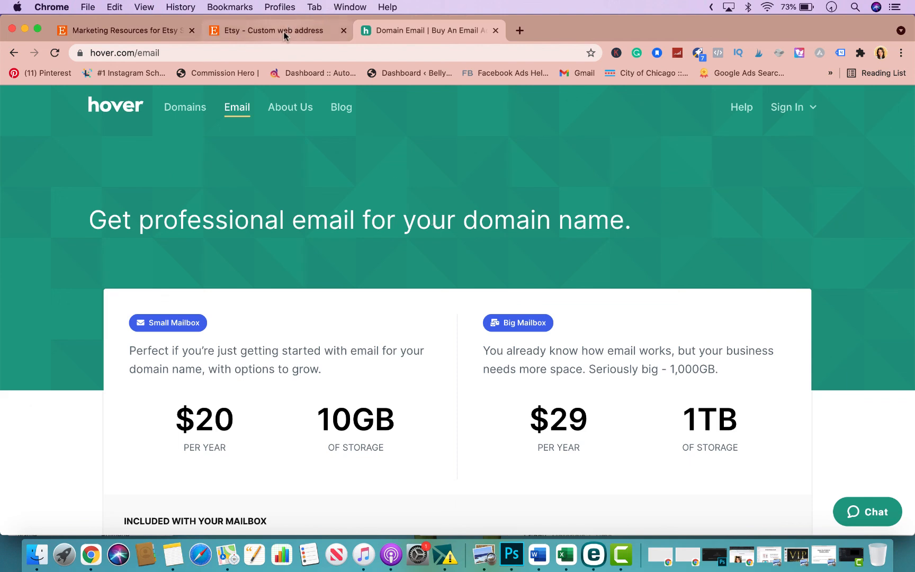
mouse_move(285, 29)
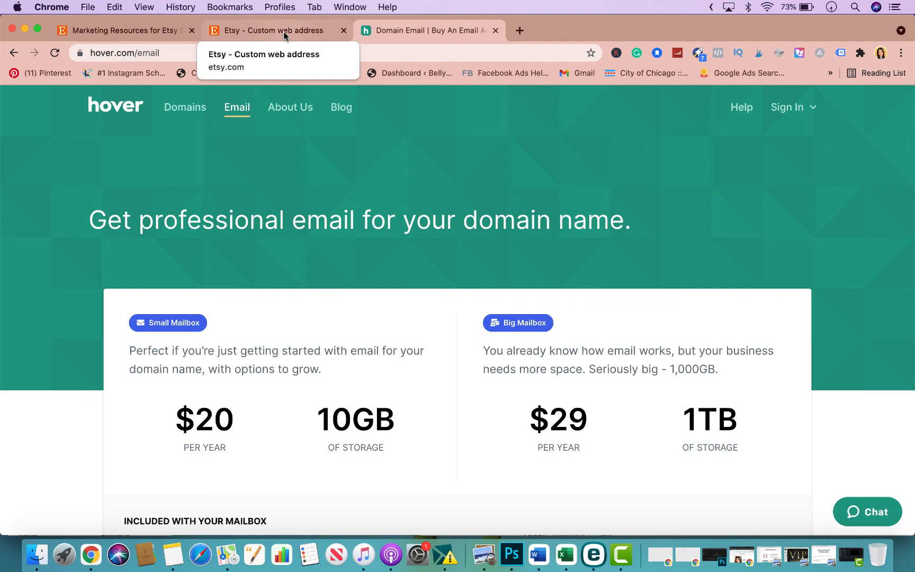